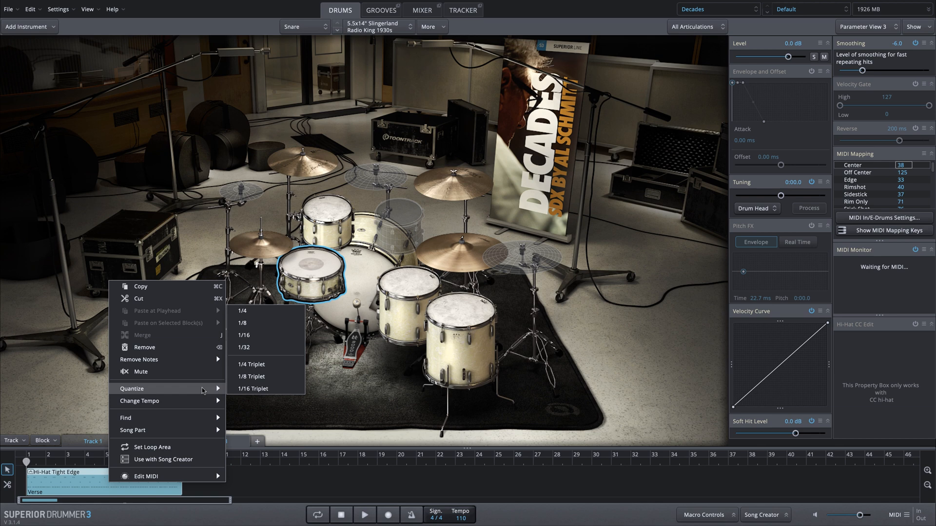
mouse_move(261, 480)
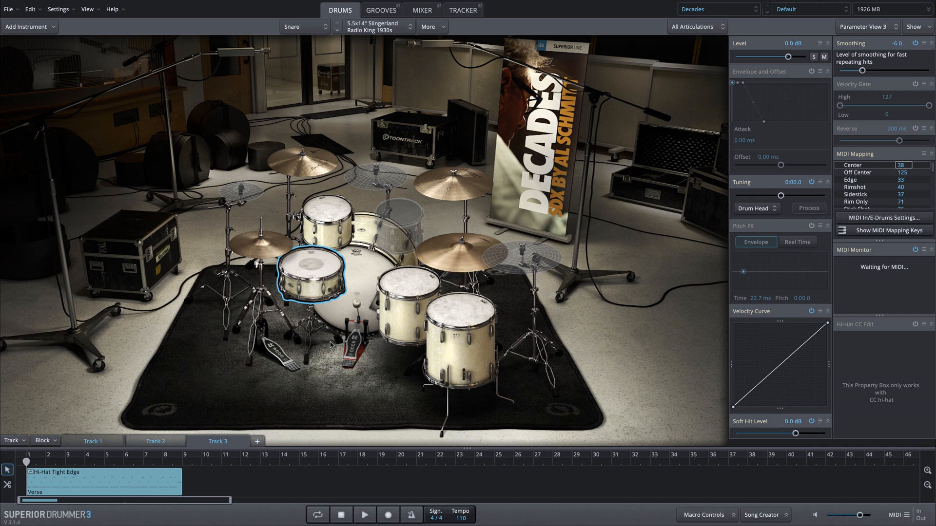
Step: Open the Verse groove block's MIDI notes in the Grid Editor
left_click(364, 515)
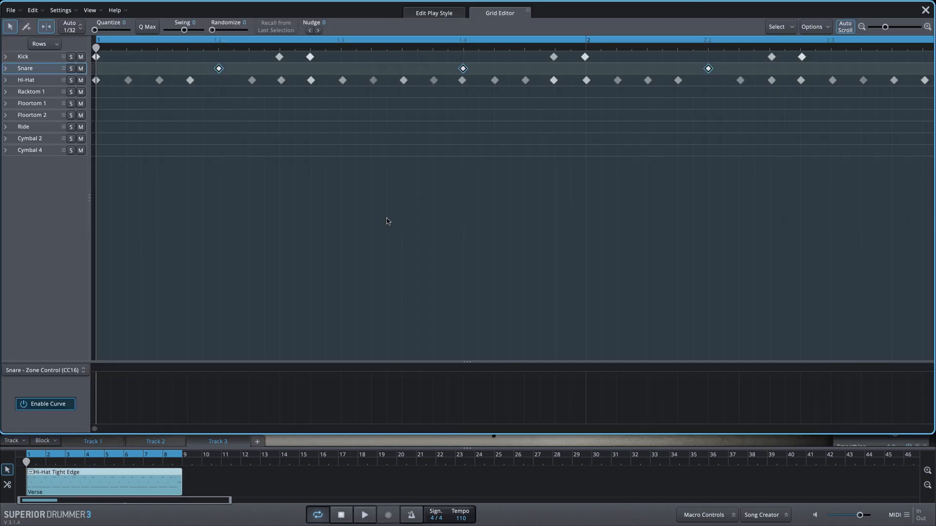
mouse_move(247, 90)
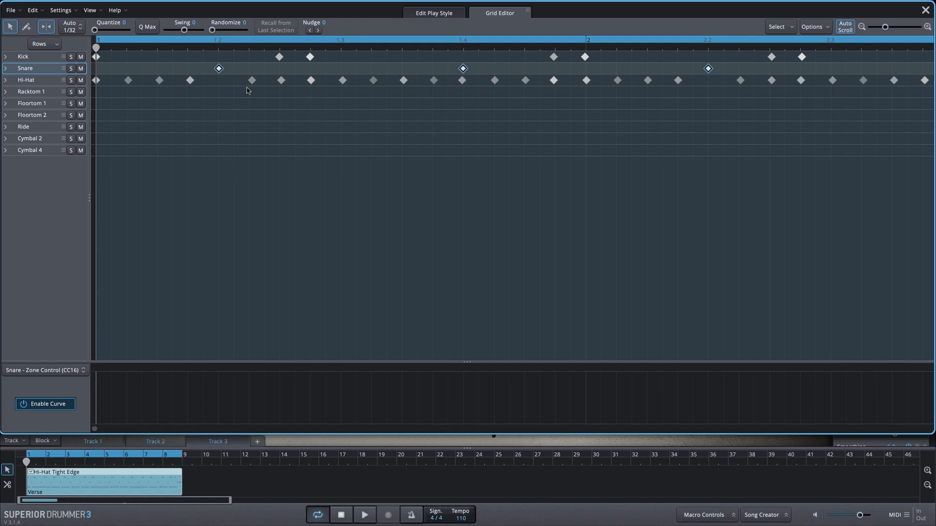
mouse_move(333, 99)
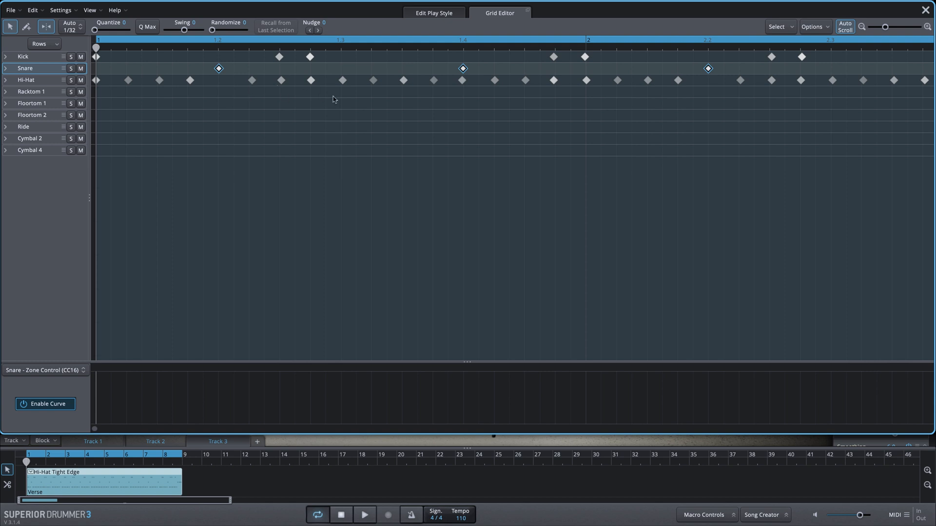
mouse_move(375, 85)
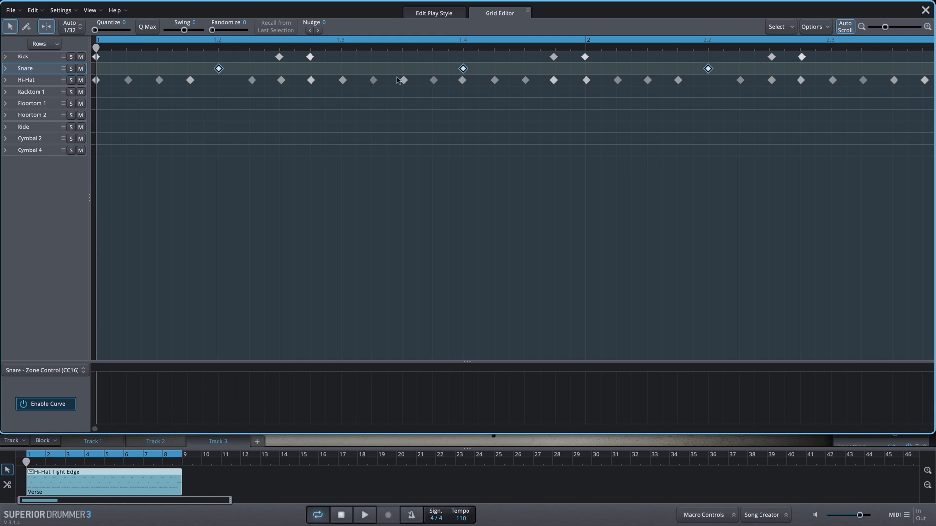
Step: Leave the note editor and return to the drum kit view
left_click(339, 10)
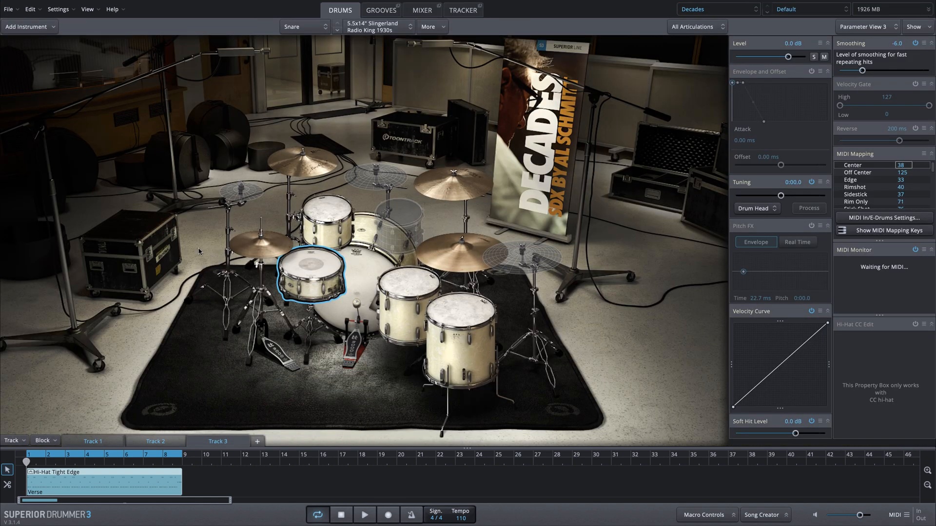
mouse_move(132, 327)
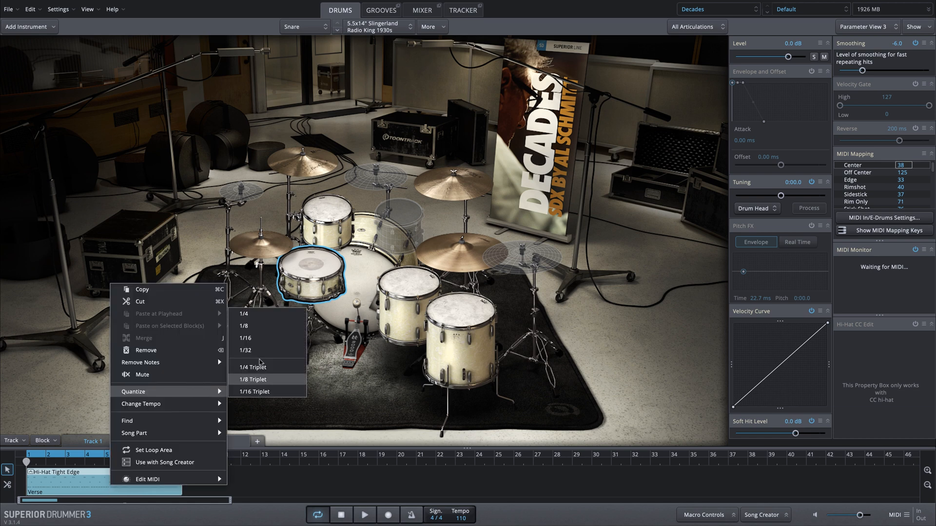
mouse_move(260, 338)
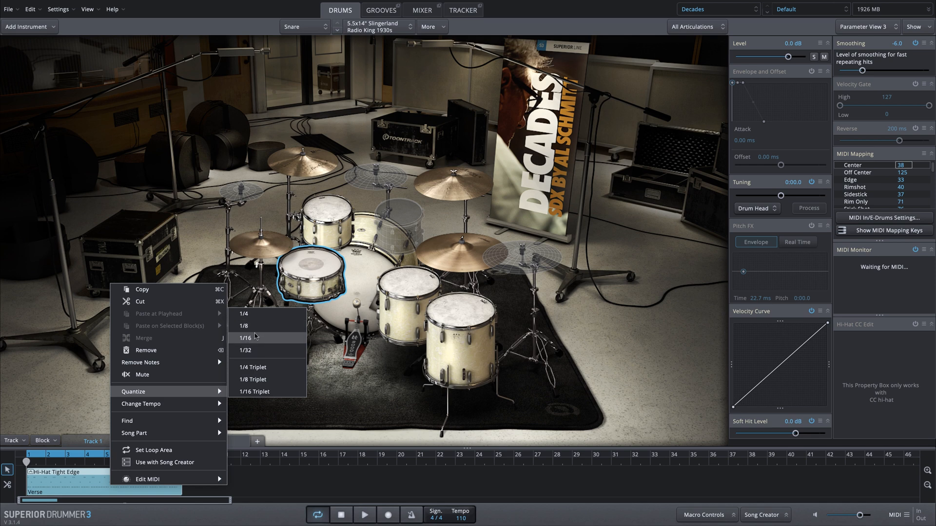
mouse_move(258, 368)
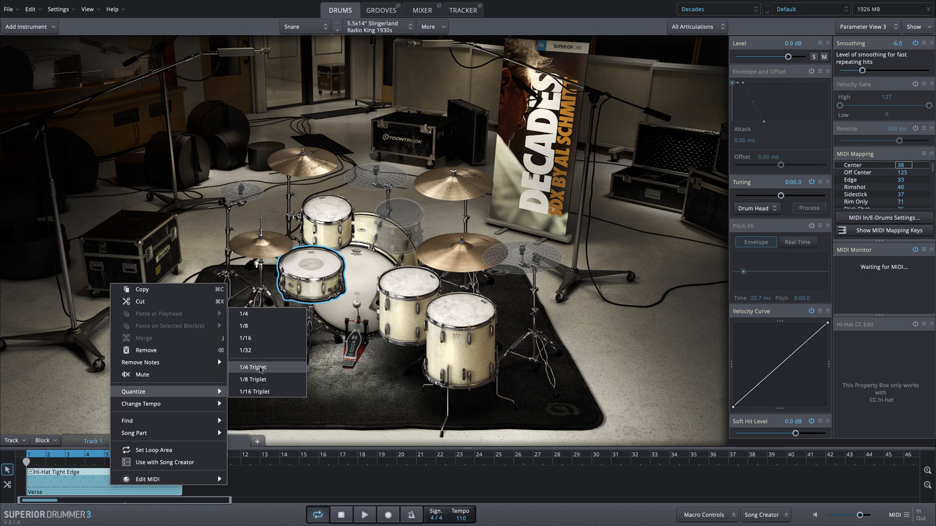
mouse_move(264, 339)
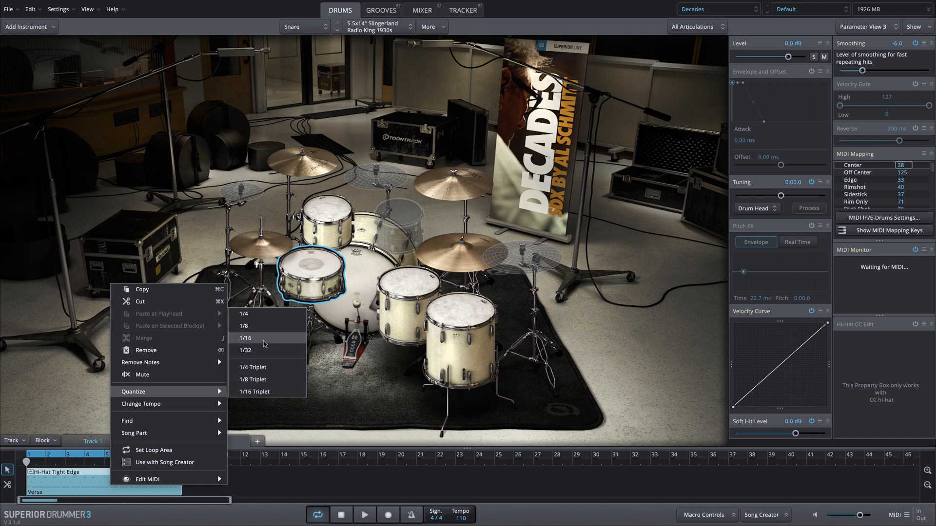
mouse_move(262, 344)
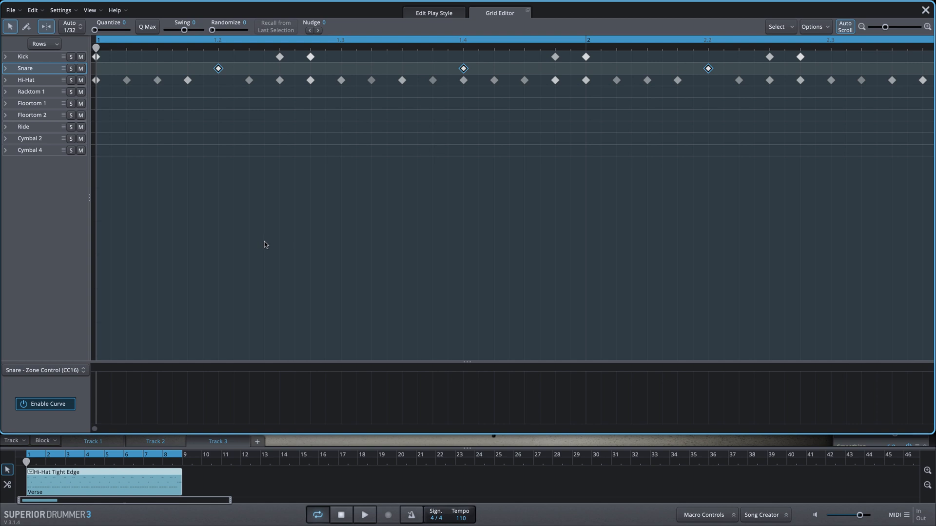
mouse_move(240, 94)
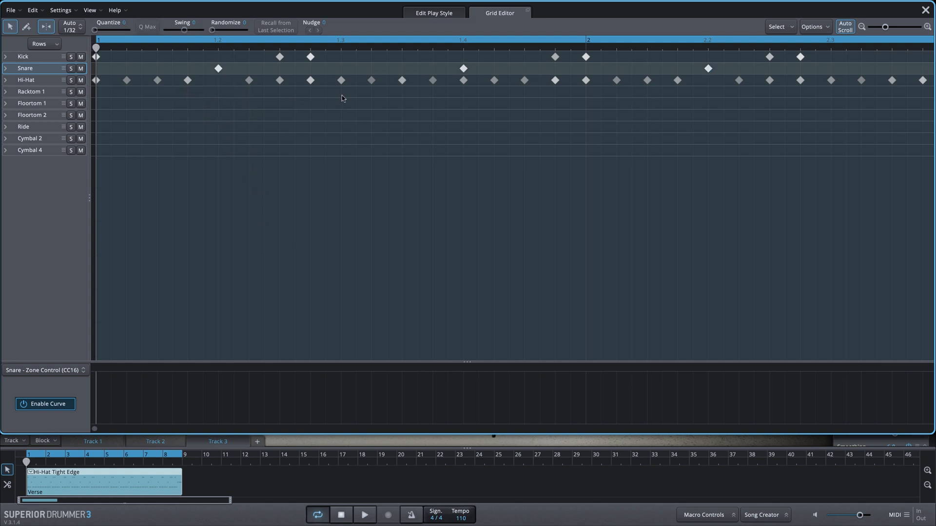
mouse_move(399, 102)
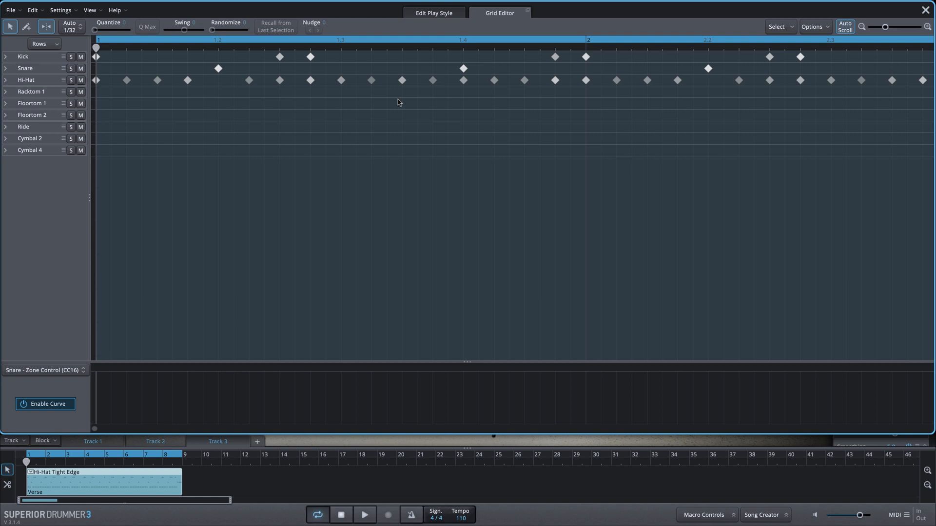
Step: Inspect the quantized kick, snare and hi-hat notes, then close the editor back to the kit
left_click(364, 515)
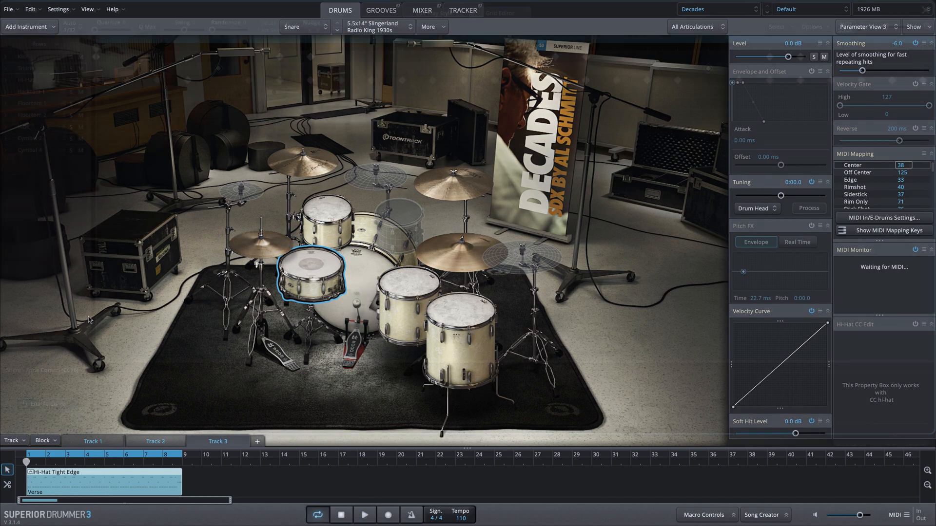
left_click(500, 11)
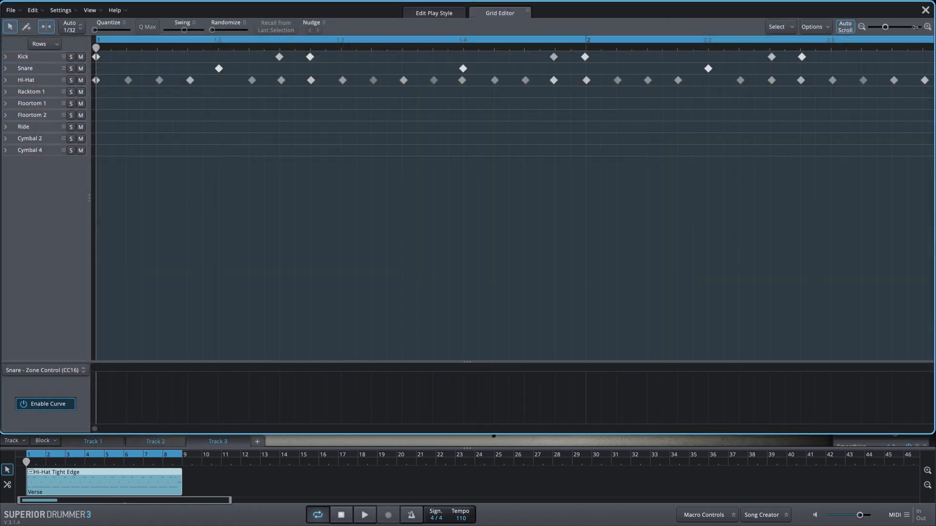
left_click(340, 10)
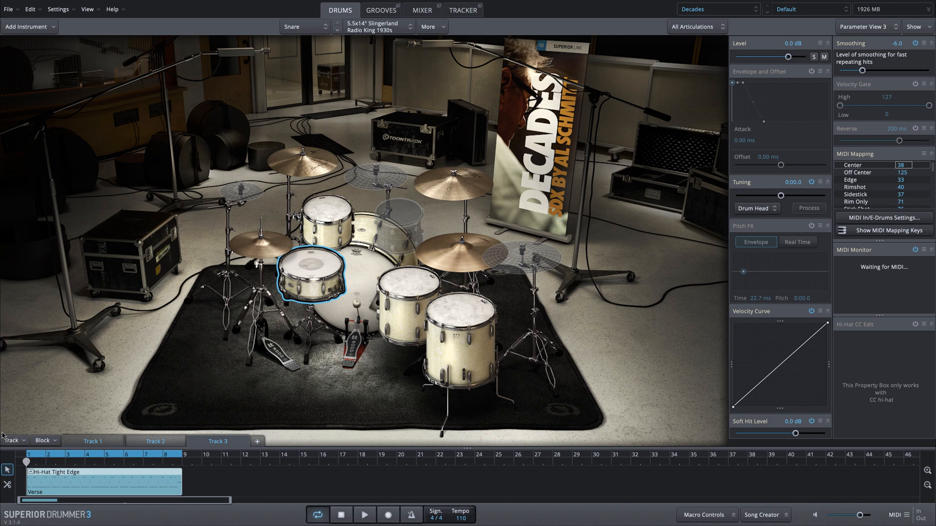
mouse_move(75, 481)
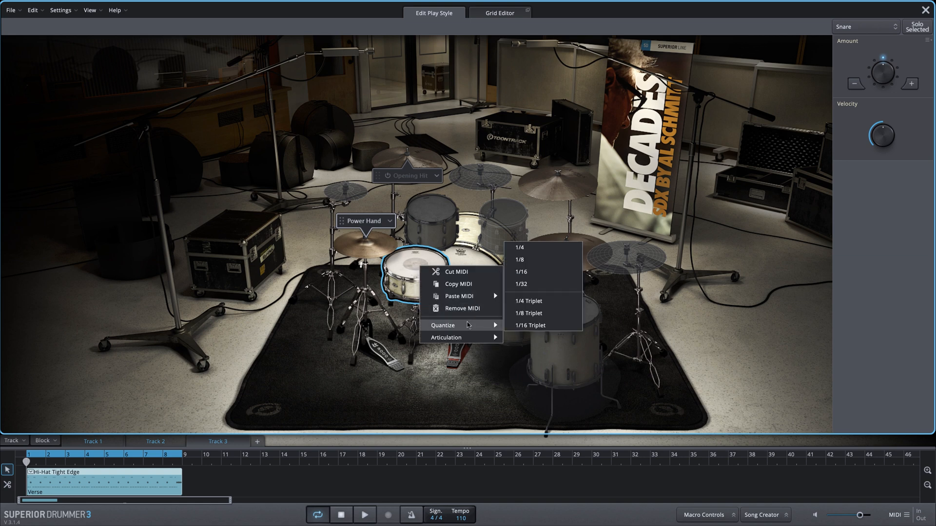
mouse_move(540, 277)
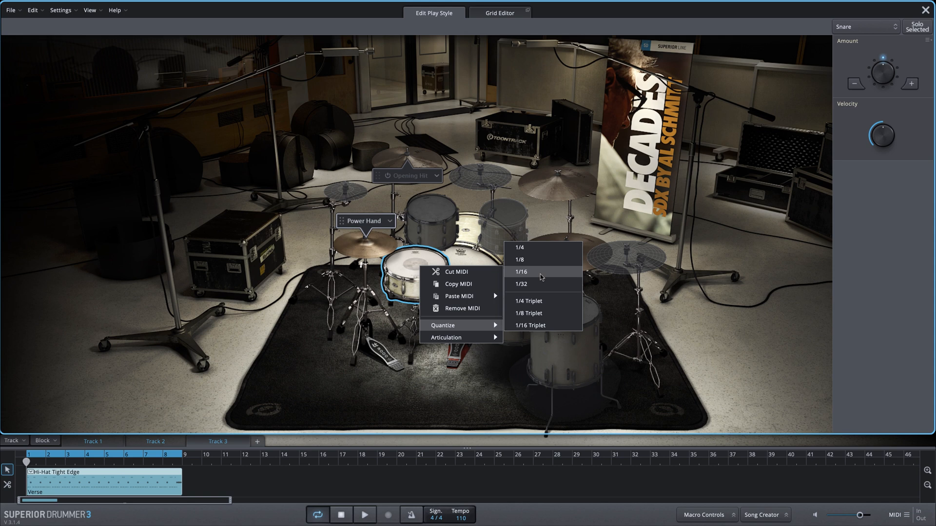
Step: Quantize the snare hits to 1/16 and view them on the note grid
left_click(521, 271)
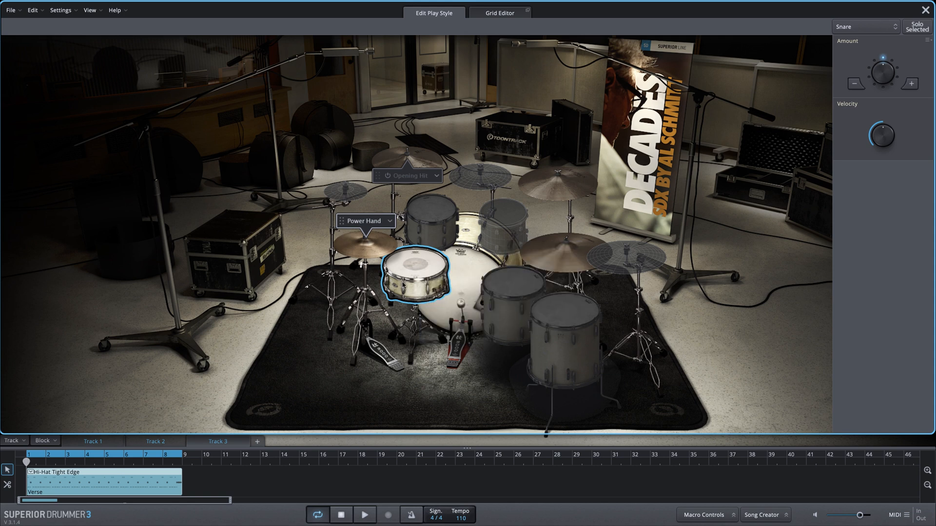
left_click(500, 13)
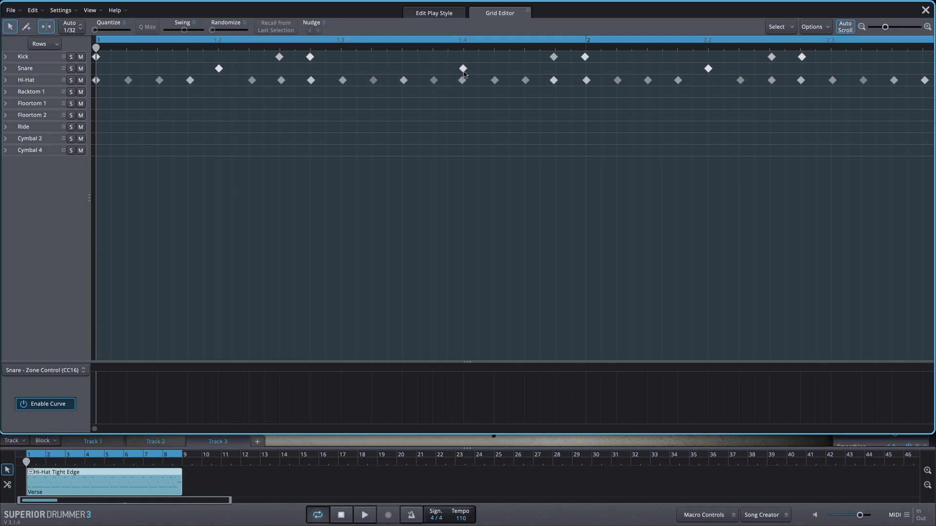
mouse_move(539, 14)
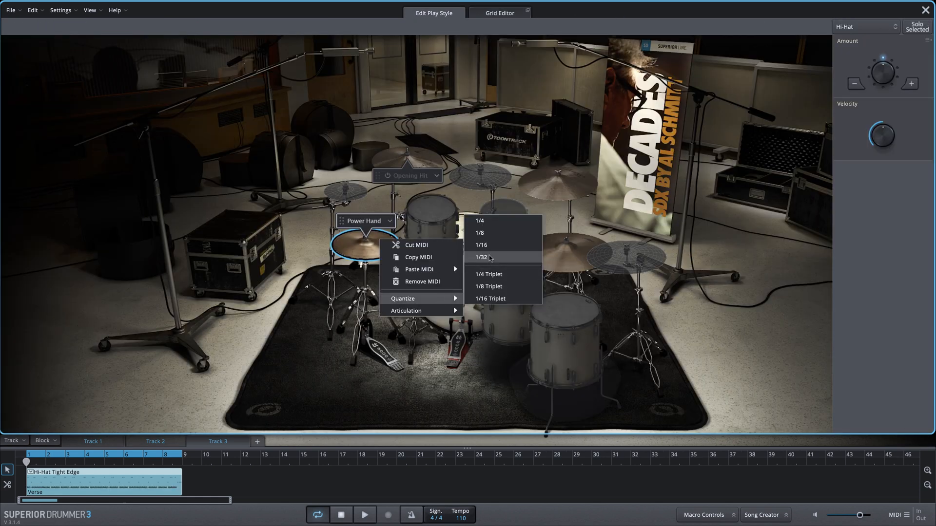
Step: Quantize the hi-hat hits to 1/32, check the grid, then close it
left_click(499, 13)
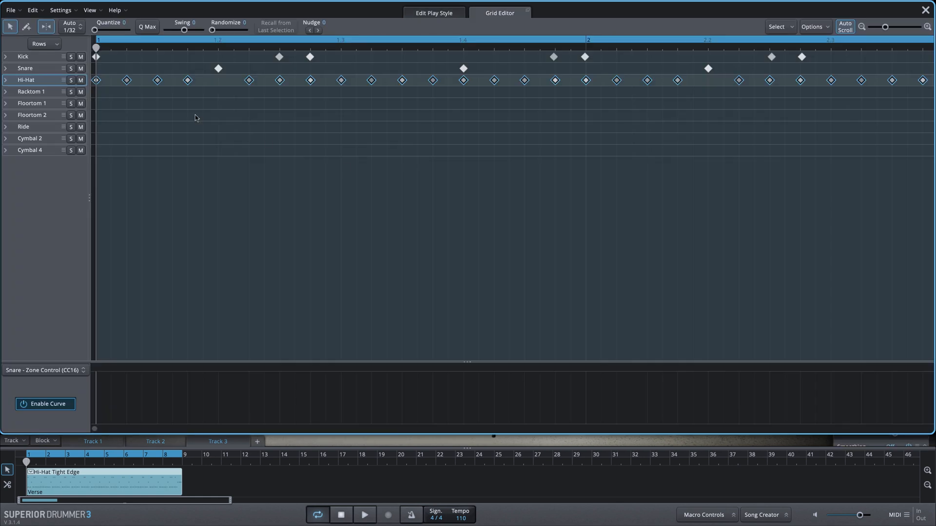
mouse_move(275, 151)
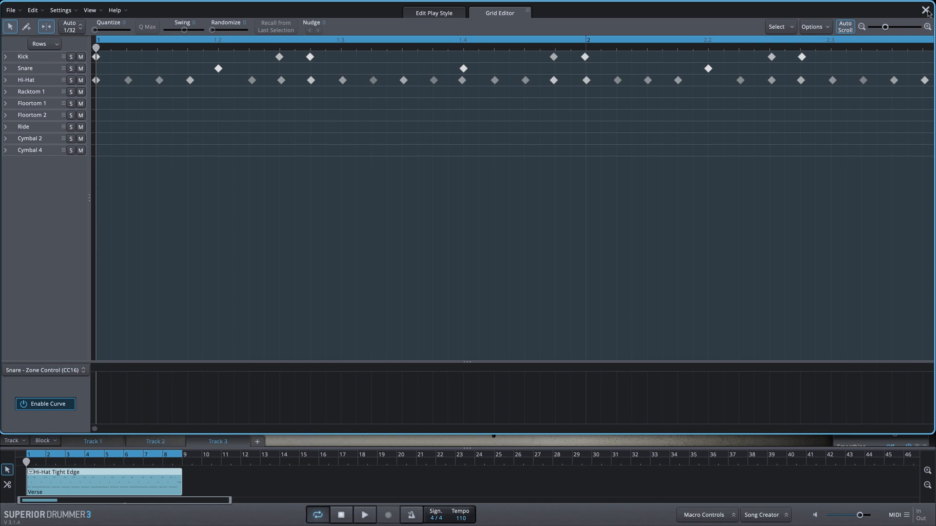
left_click(434, 12)
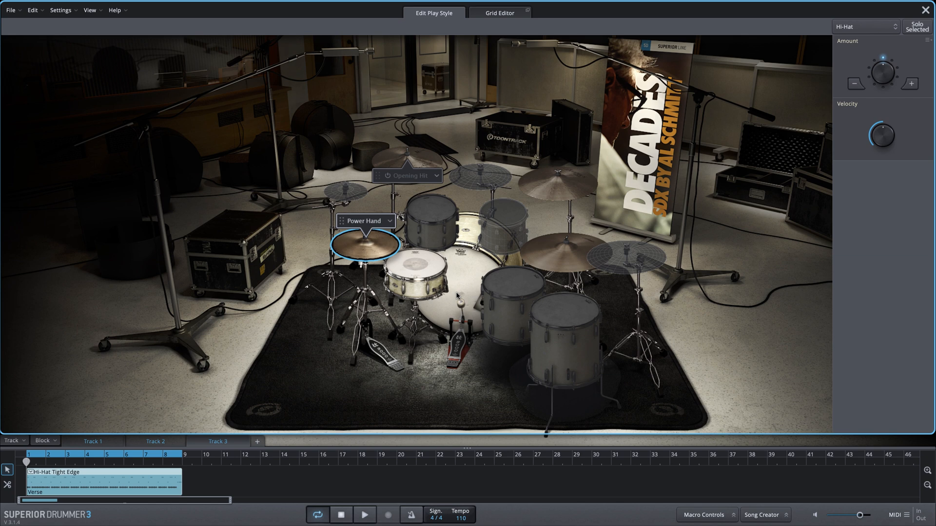
Step: Select snare and hi-hat together, quantize their hits to 1/16, and open the grid
left_click(418, 269)
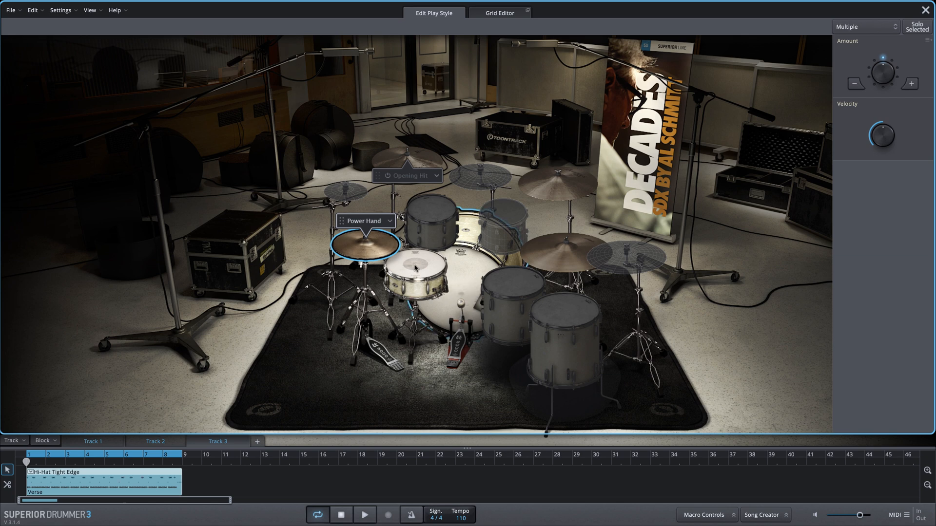
right_click(416, 270)
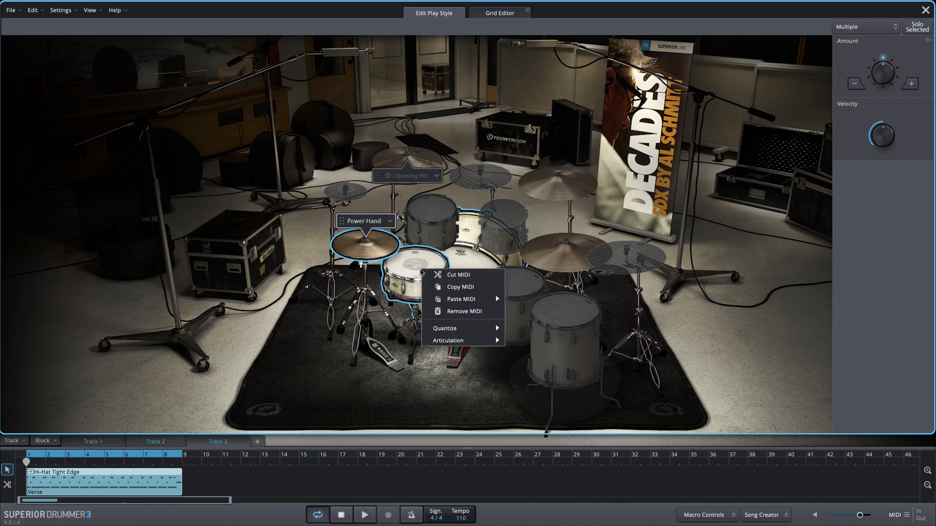
mouse_move(444, 328)
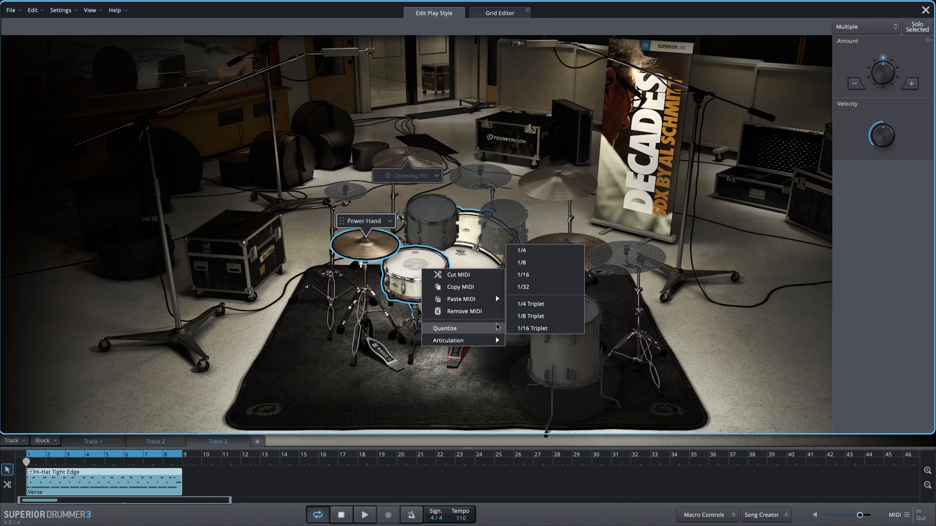
mouse_move(531, 278)
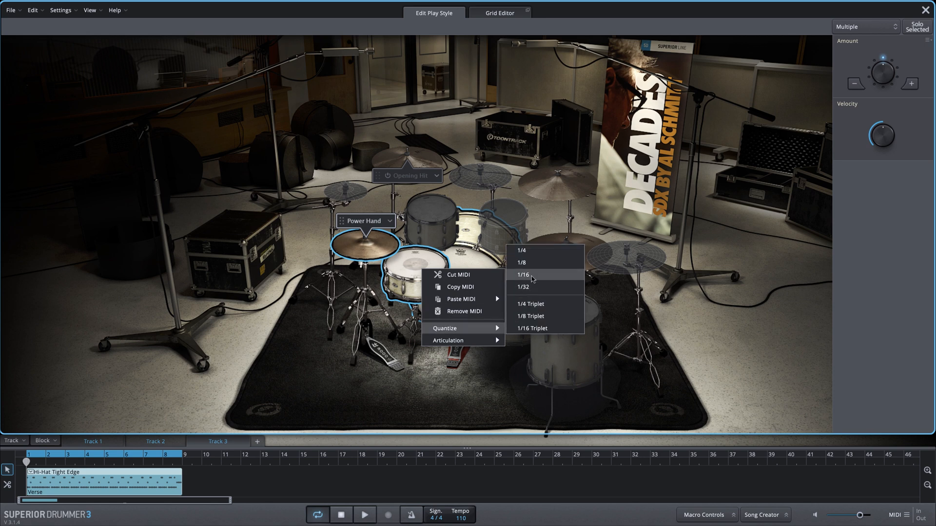
left_click(522, 275)
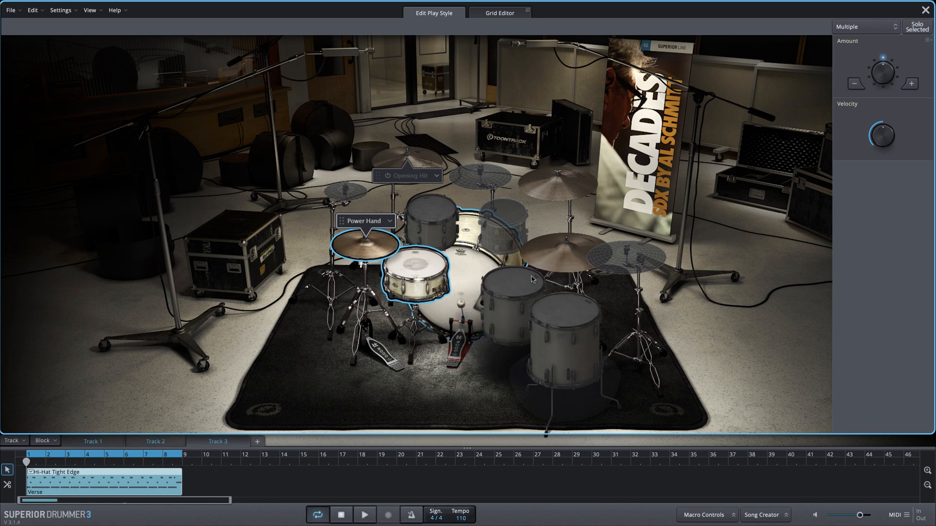
left_click(499, 13)
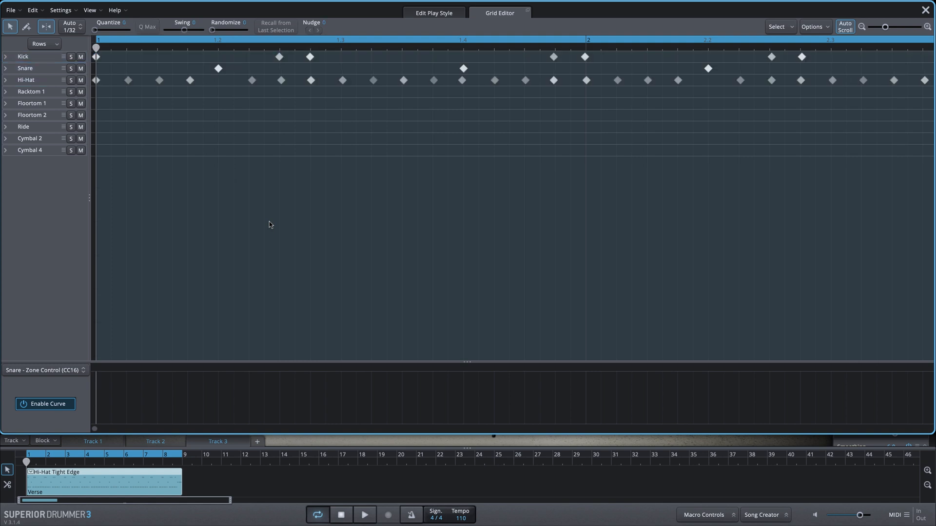
mouse_move(372, 195)
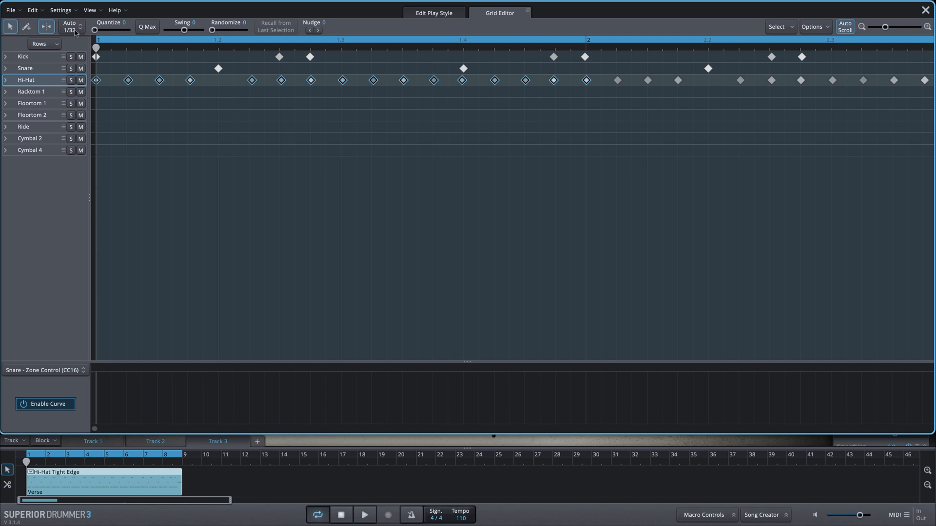
Step: Set the grid resolution to 1/16 and apply Q Max to the hi-hat notes
left_click(71, 26)
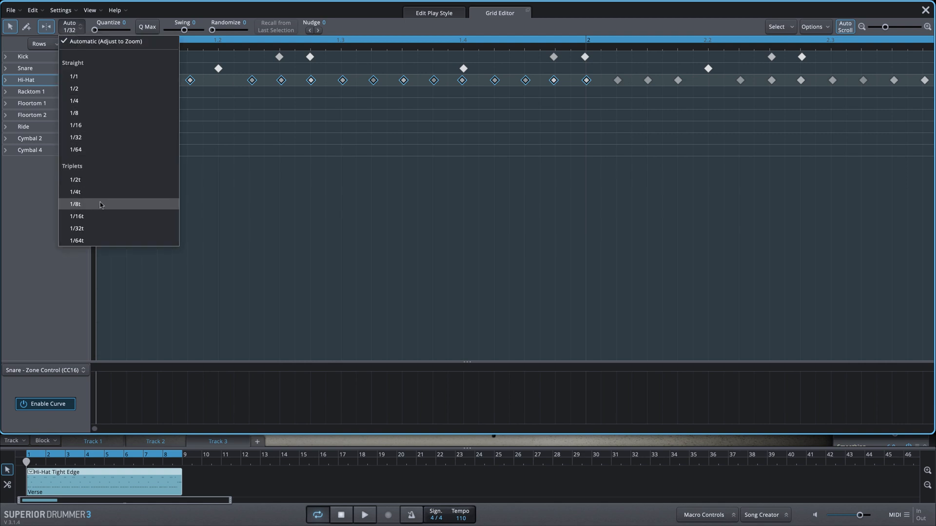
mouse_move(88, 149)
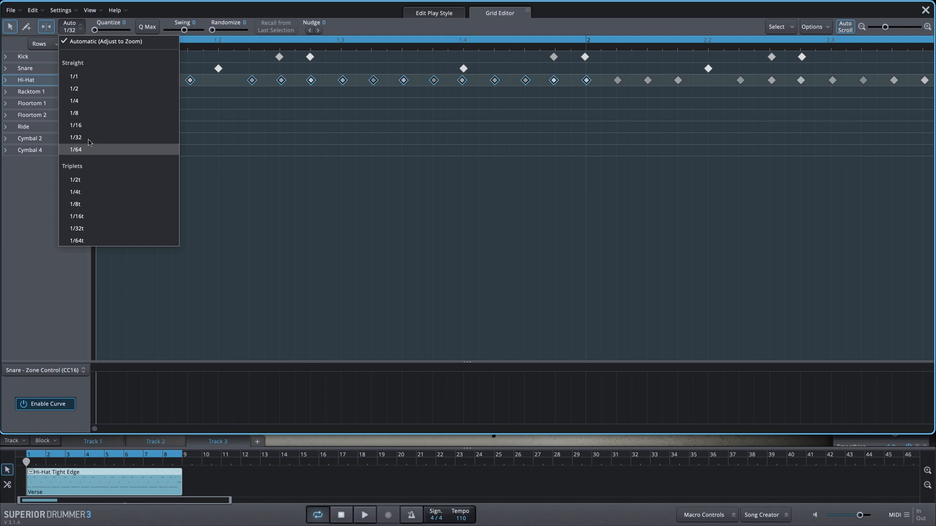
mouse_move(88, 130)
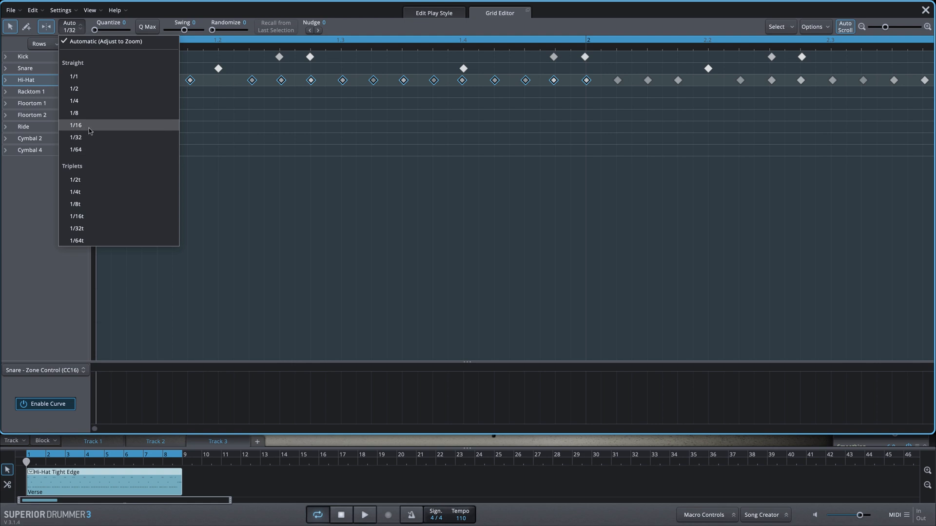
left_click(75, 125)
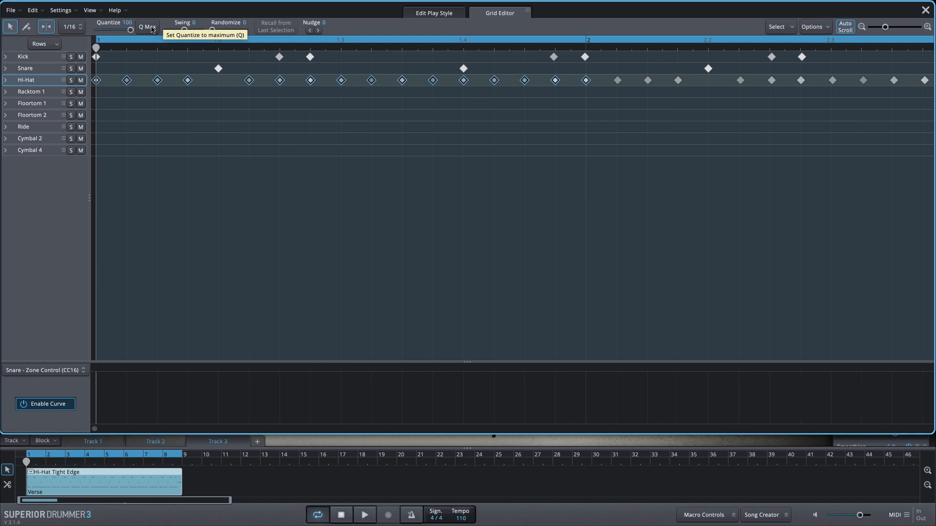
left_click(146, 26)
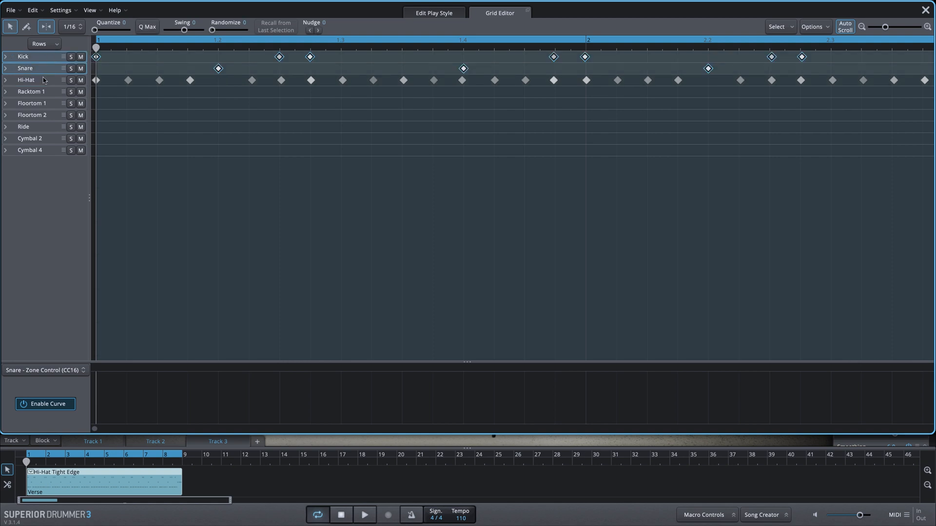
Step: Add the Hi-Hat row to the kick and snare note selection
left_click(26, 79)
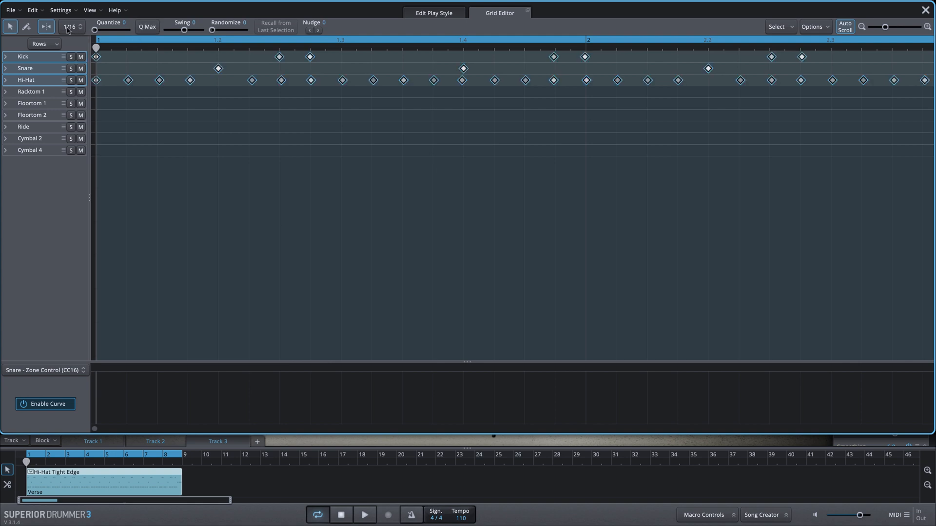
mouse_move(146, 26)
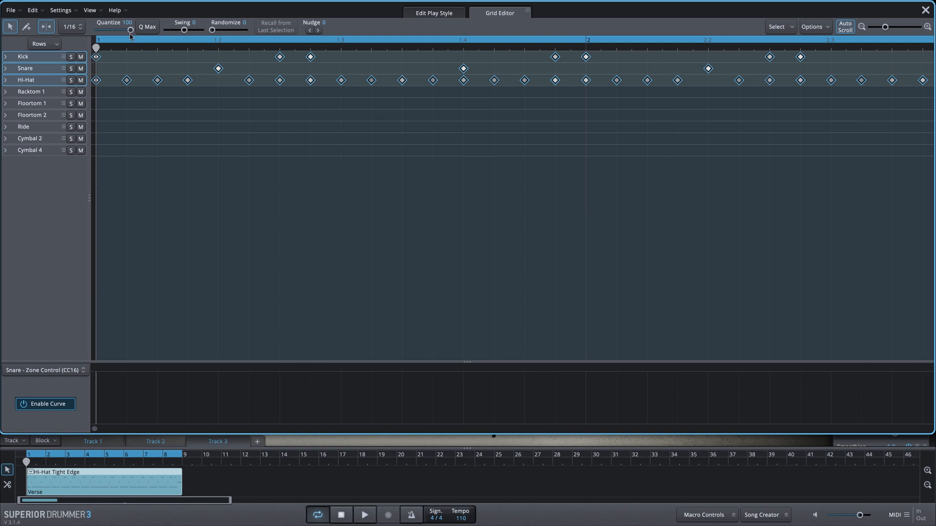
Step: Drag the Quantize slider through 45, 68, 100, 48, 13, 100, then back to 0
left_click_drag(130, 28, 111, 29)
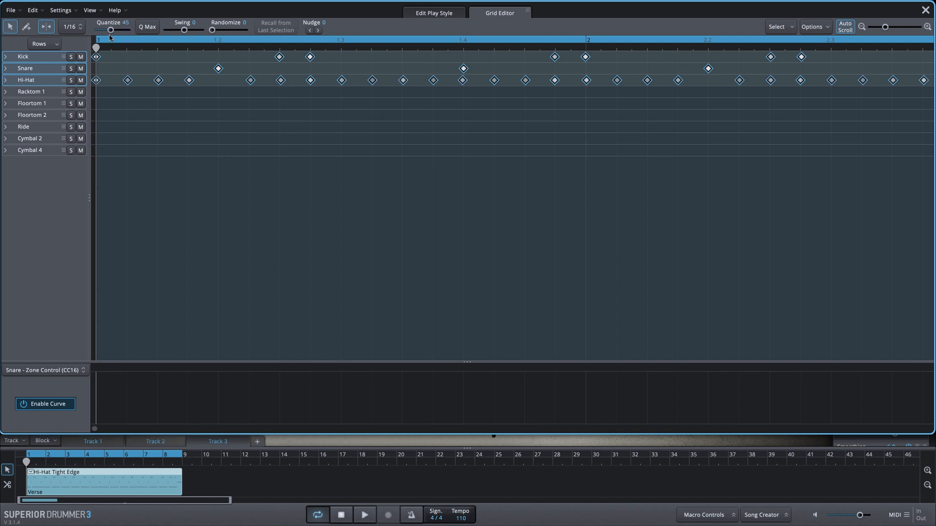
left_click_drag(111, 28, 122, 28)
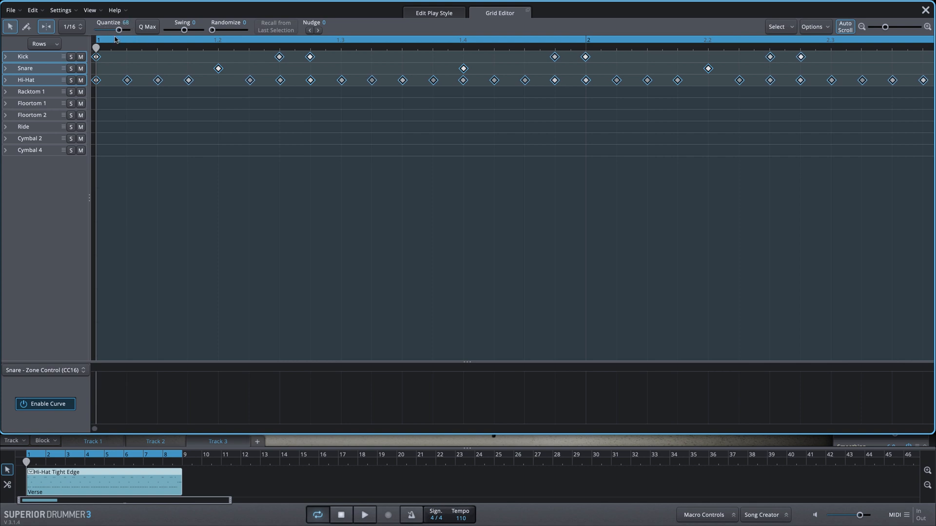
left_click_drag(118, 28, 130, 29)
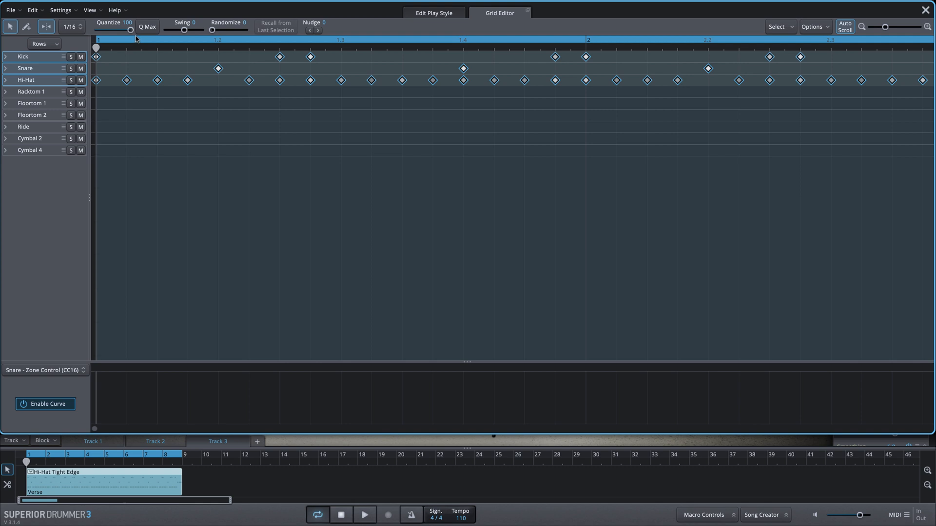
left_click_drag(130, 27, 112, 30)
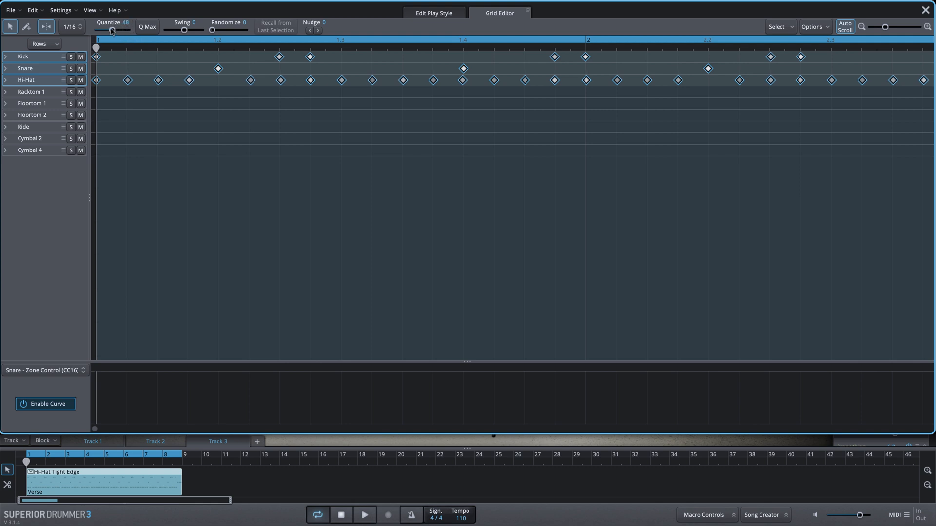
left_click_drag(111, 30, 117, 30)
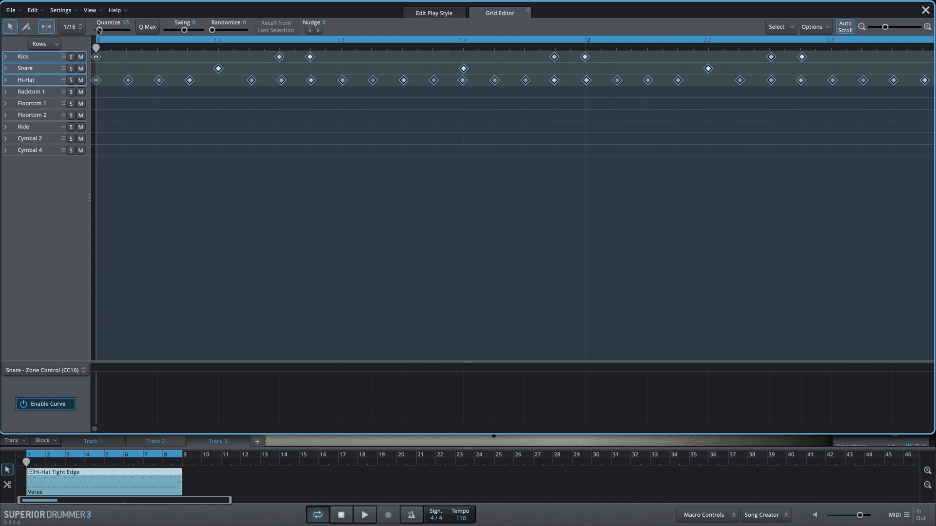
left_click_drag(99, 30, 130, 31)
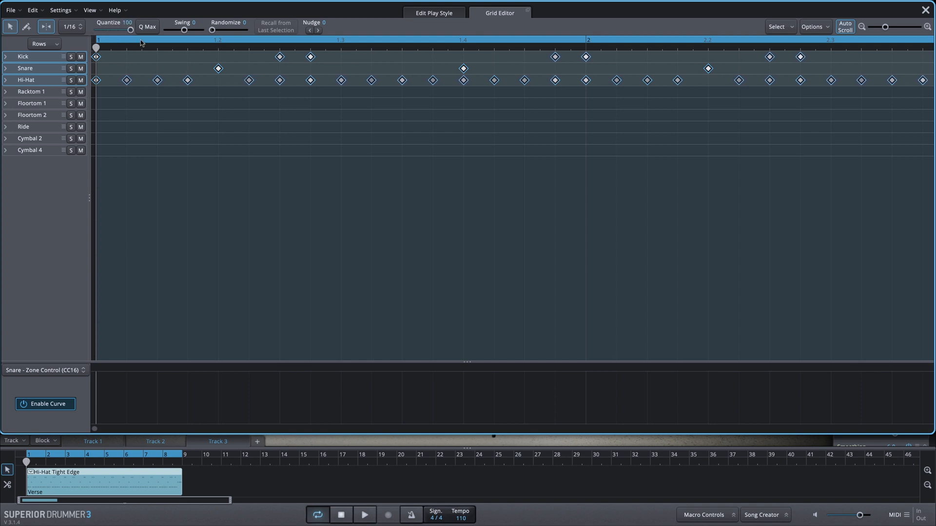
left_click_drag(130, 28, 94, 28)
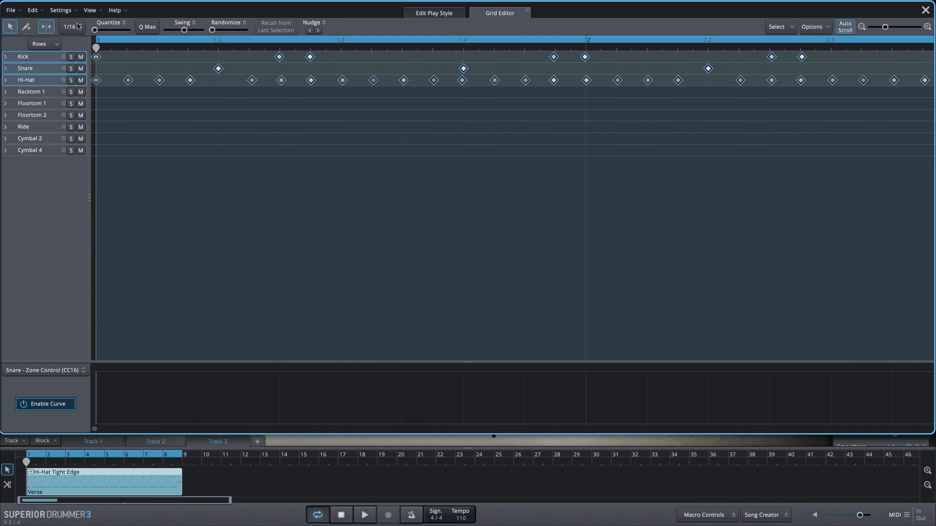
left_click_drag(96, 29, 114, 29)
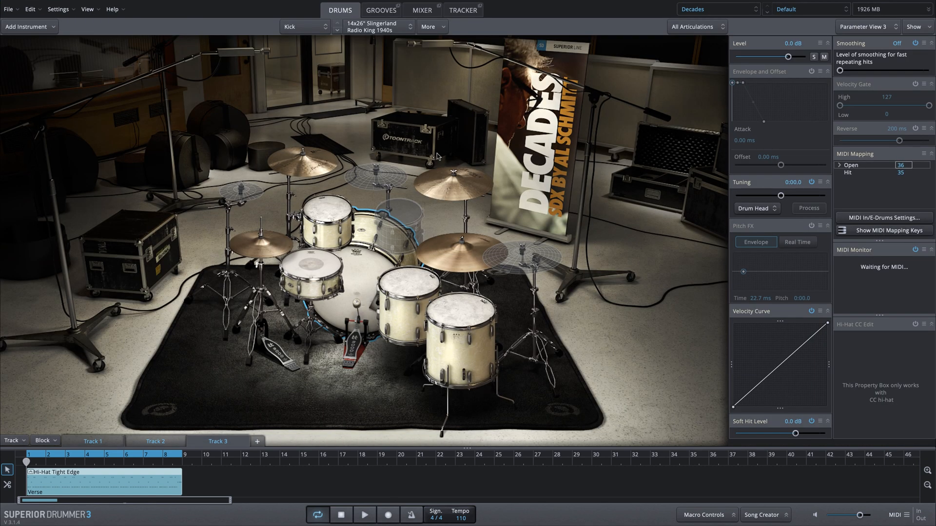
mouse_move(438, 154)
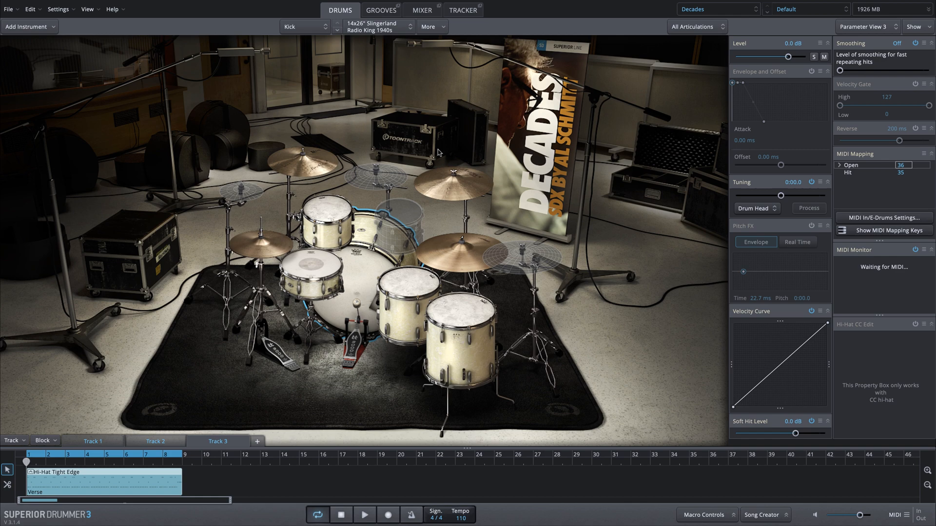